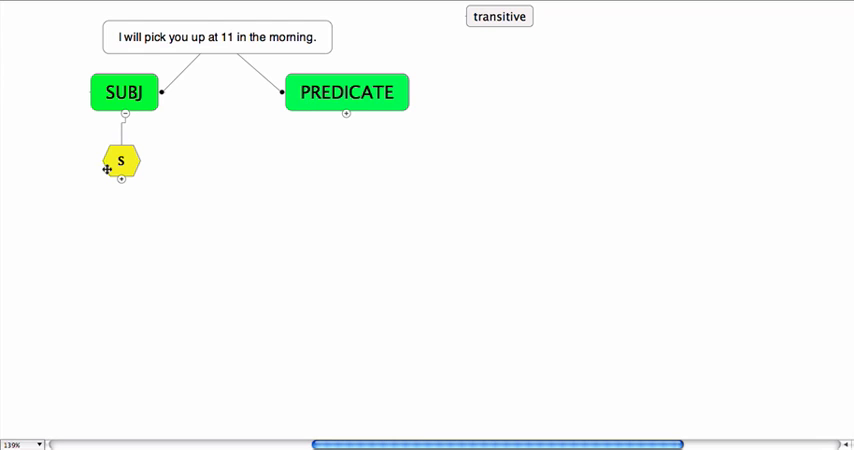
Analyse the subject as S over NP over Pro over the word 'I'.
left_click(120, 180)
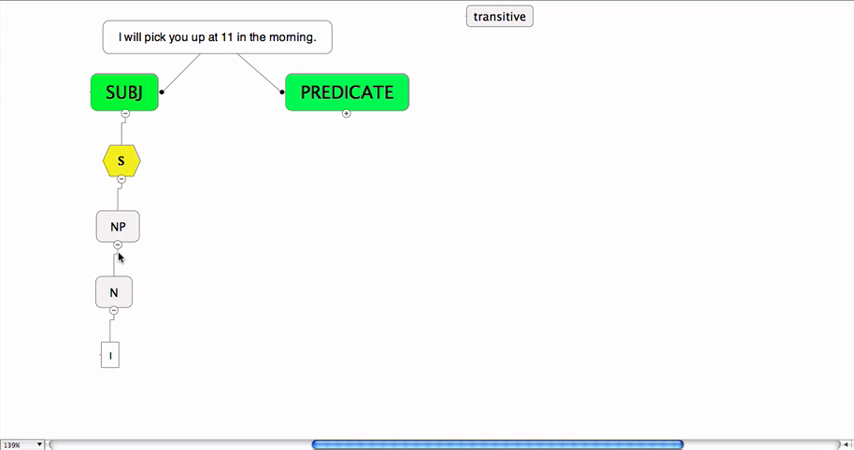
left_click(112, 292)
type("Pro")
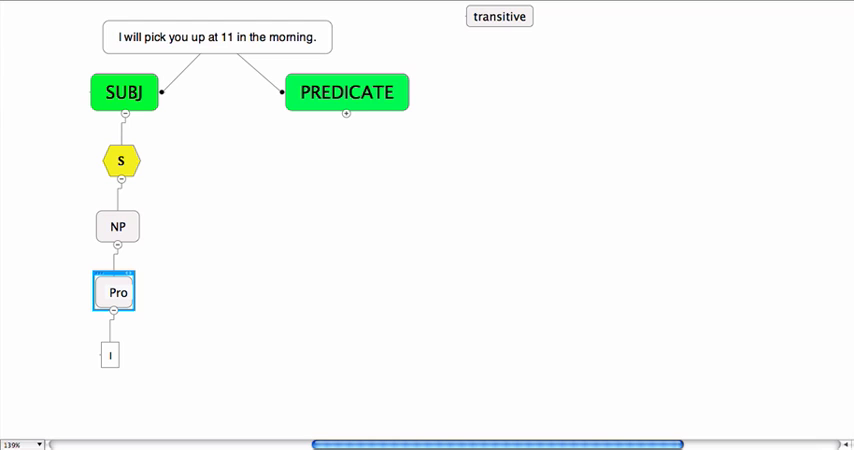
left_click(190, 318)
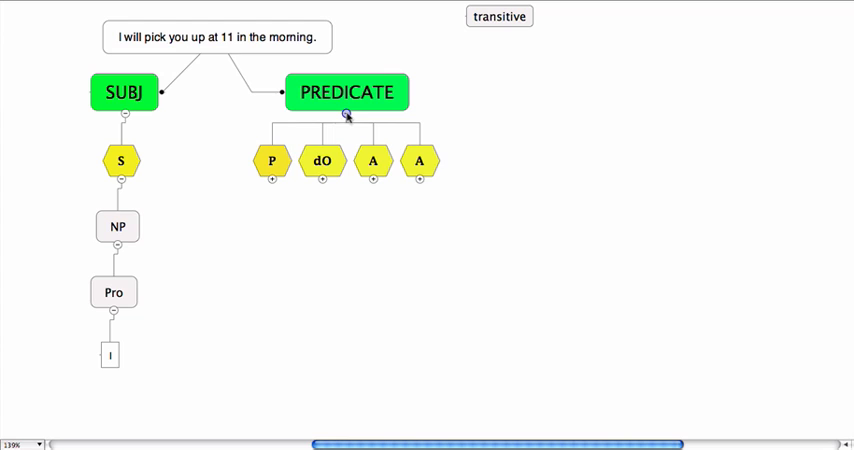
Give PREDICATE the four function children P, dO, A and A.
left_click(272, 160)
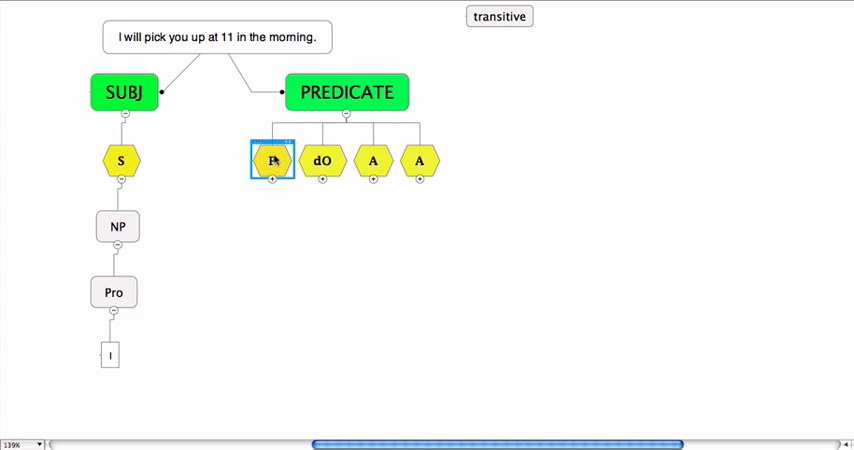
left_click(322, 160)
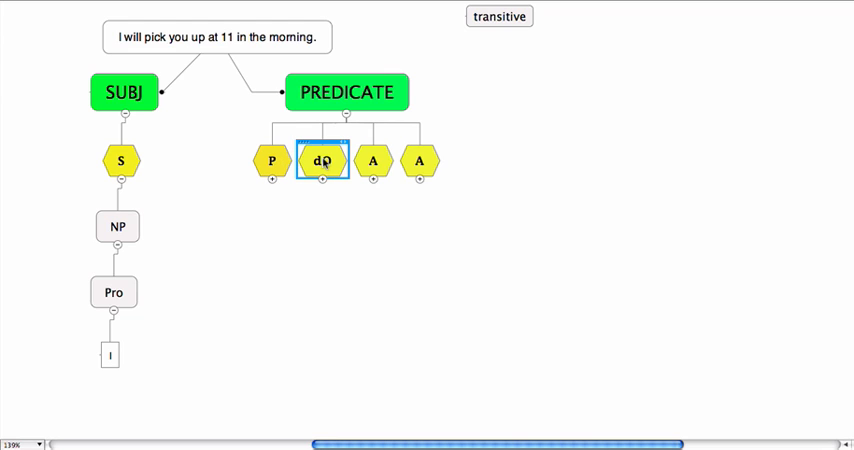
mouse_move(370, 168)
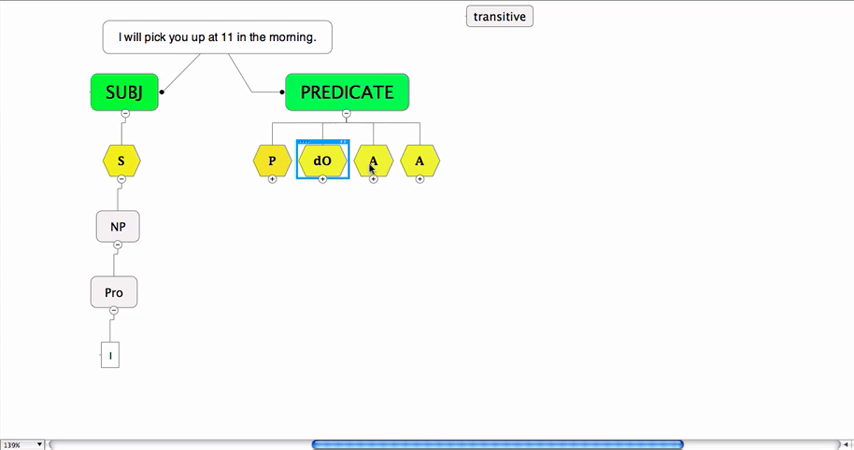
left_click(372, 160)
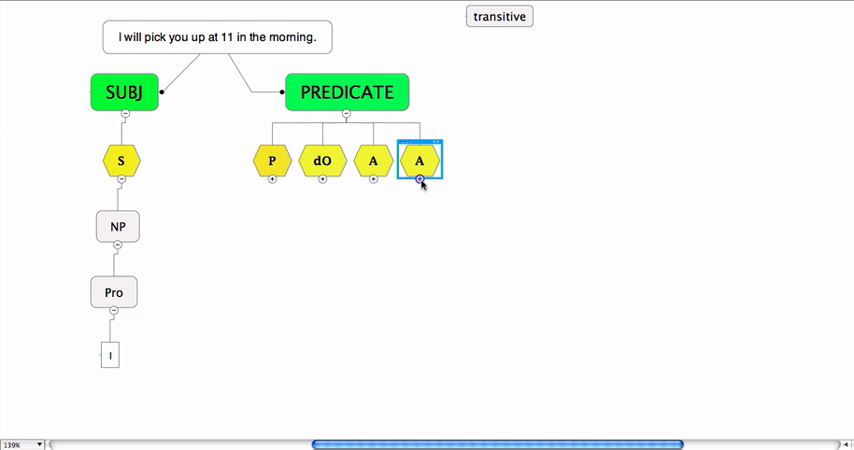
Expand both A nodes into PPs: 'at 11' and 'in the morning'.
left_click(416, 182)
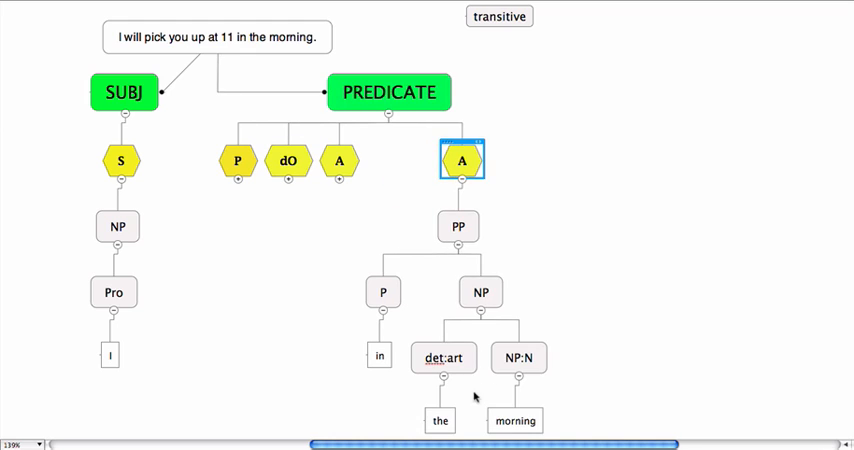
mouse_move(586, 376)
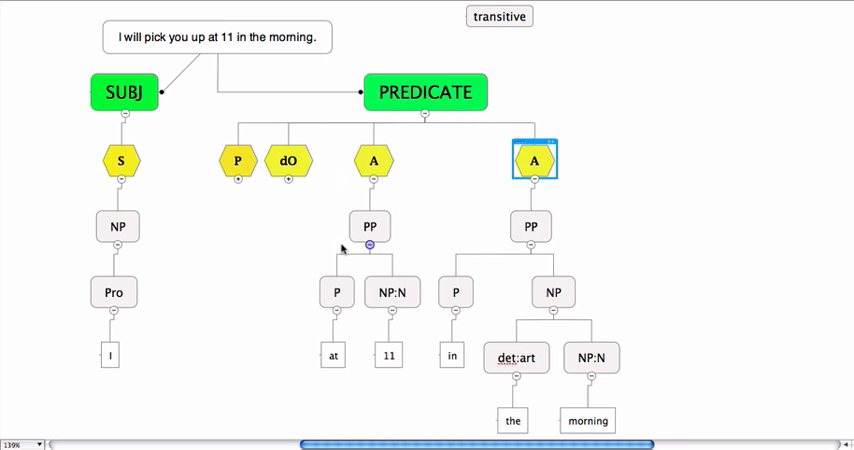
left_click(336, 292)
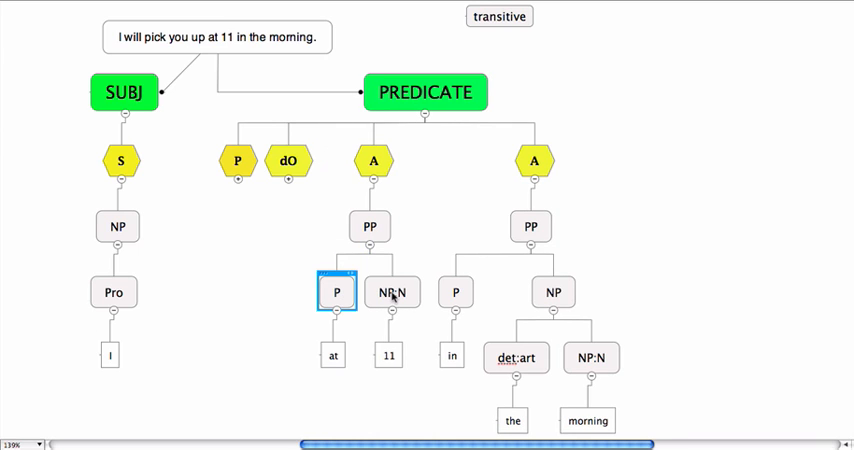
left_click(388, 356)
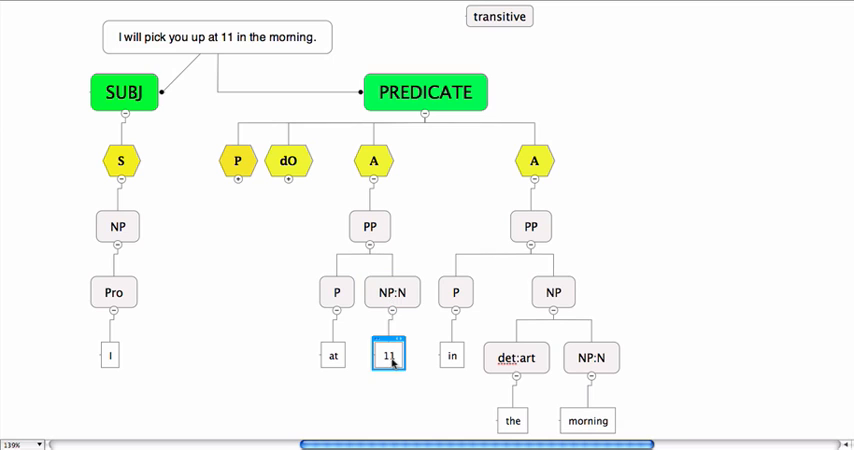
left_click(332, 356)
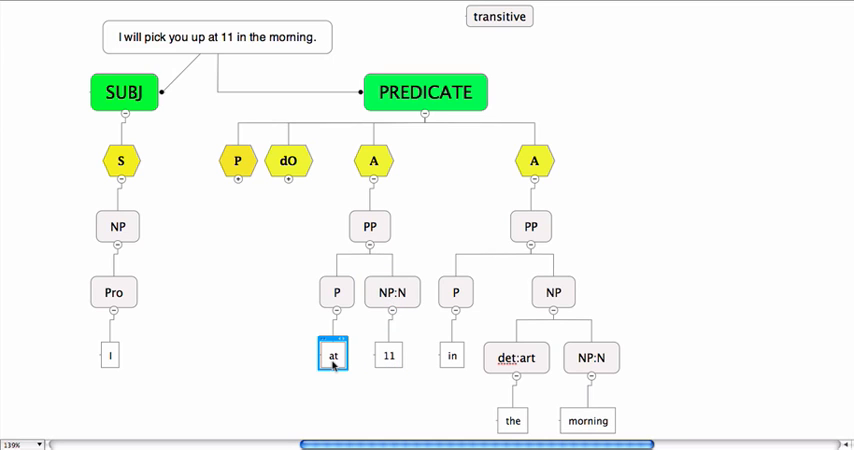
mouse_move(288, 176)
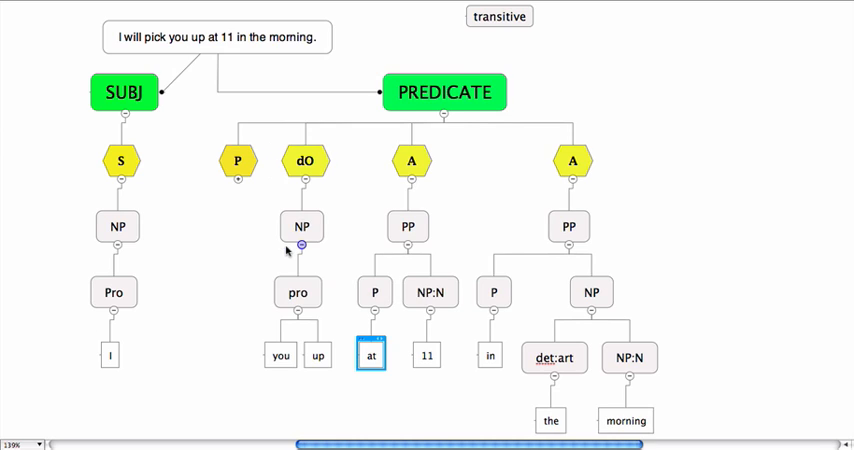
Expand dO into NP over pro with the words 'you' and 'up'.
left_click(296, 292)
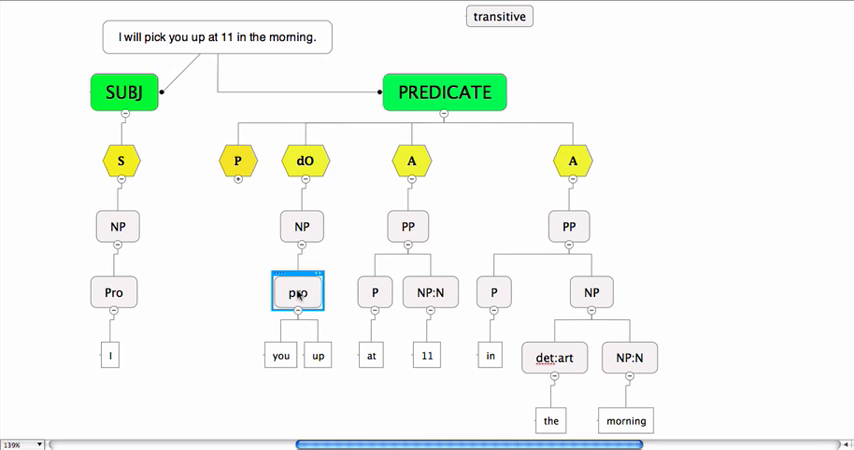
left_click(280, 356)
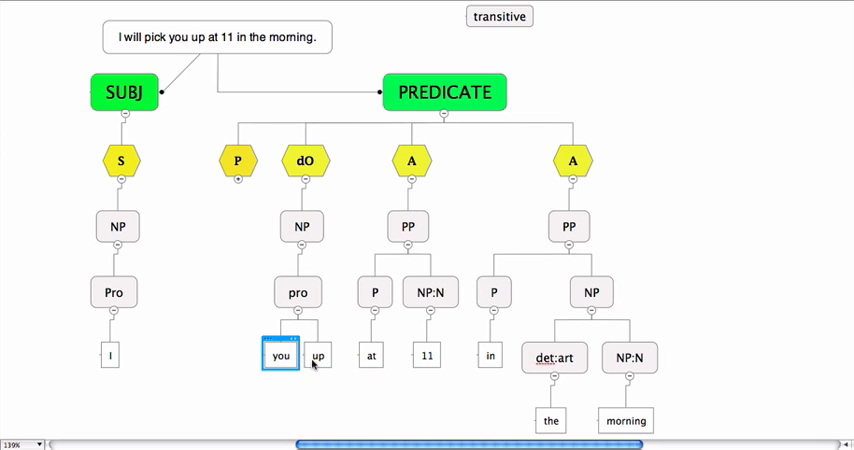
left_click(318, 356)
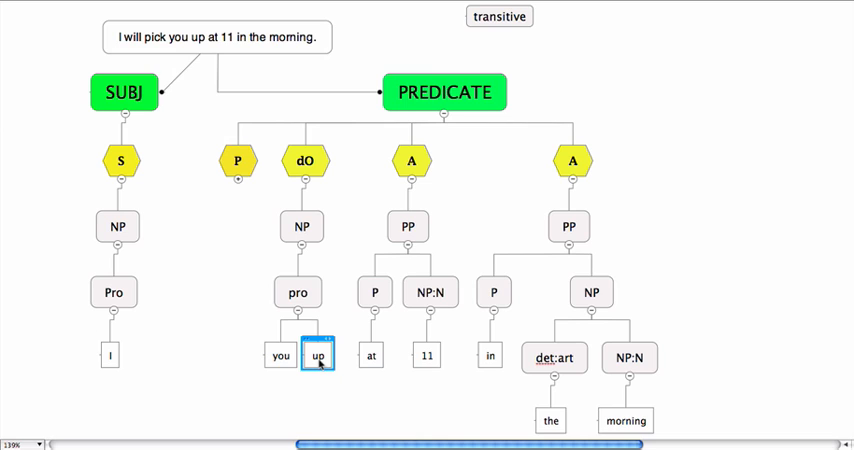
mouse_move(318, 330)
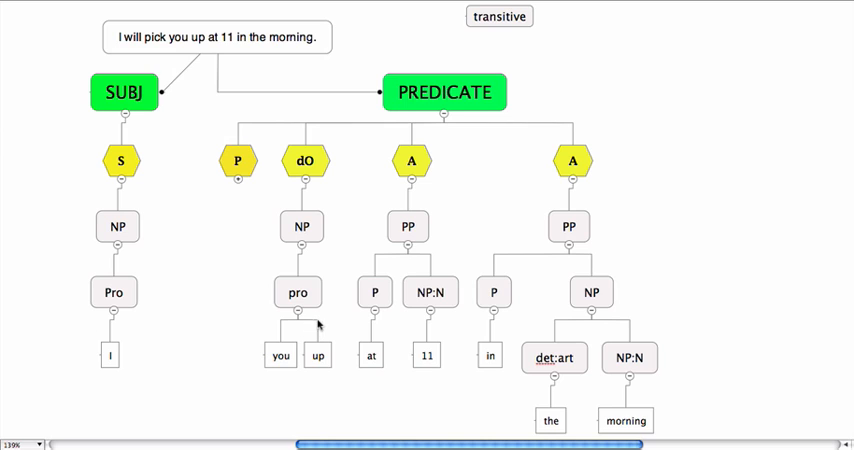
mouse_move(314, 336)
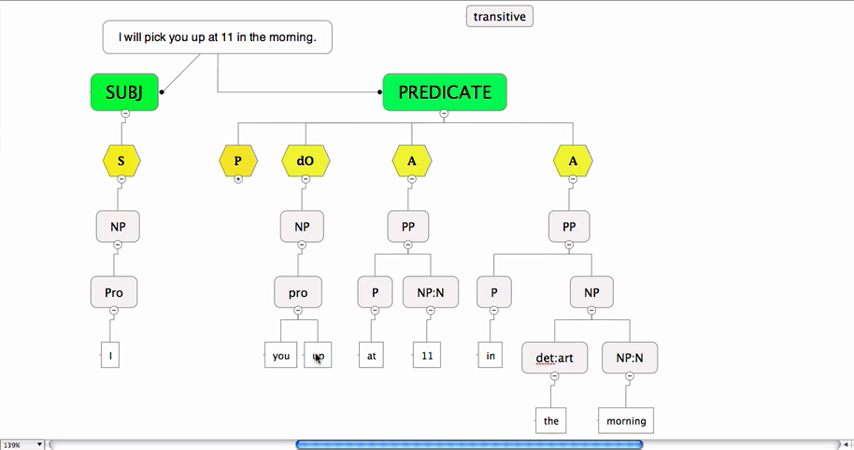
left_click(318, 356)
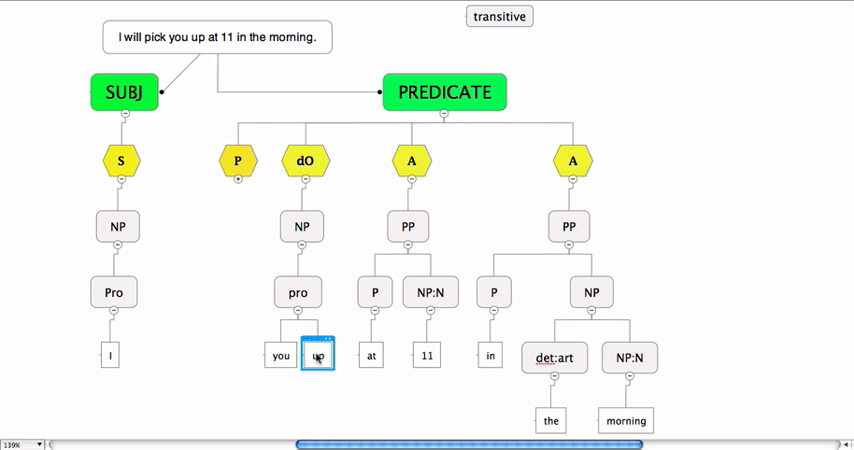
Make P a VP with V (Fin:modal) 'will' and V (nonFin:lex) 'pick', dotted-linked from 'up' to 'pick'.
right_click(316, 356)
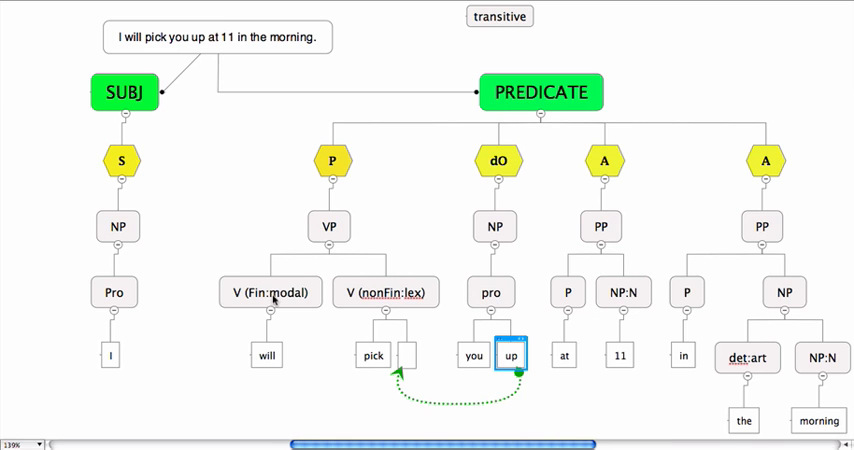
left_click(386, 292)
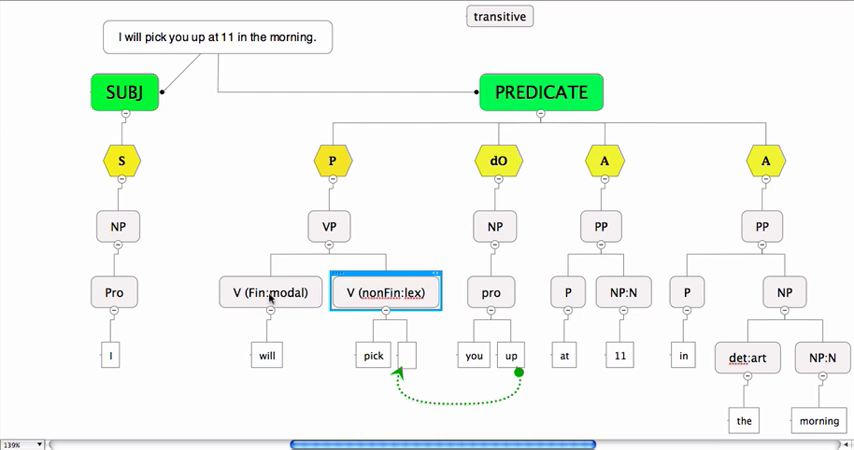
left_click(266, 356)
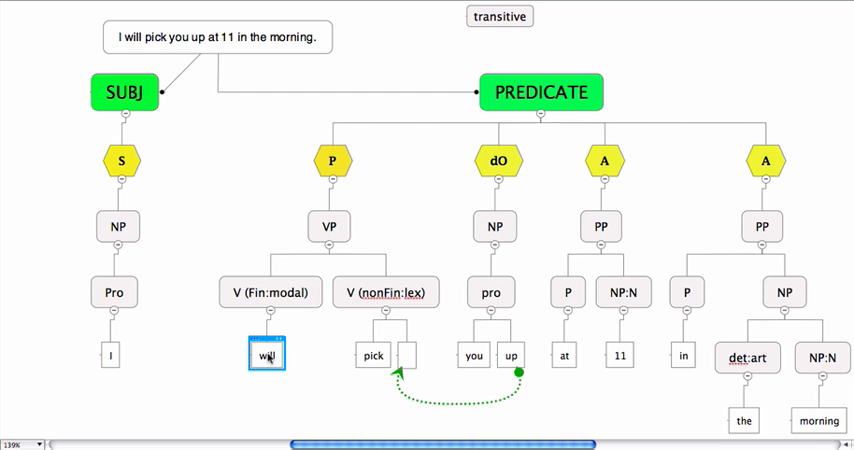
left_click(384, 292)
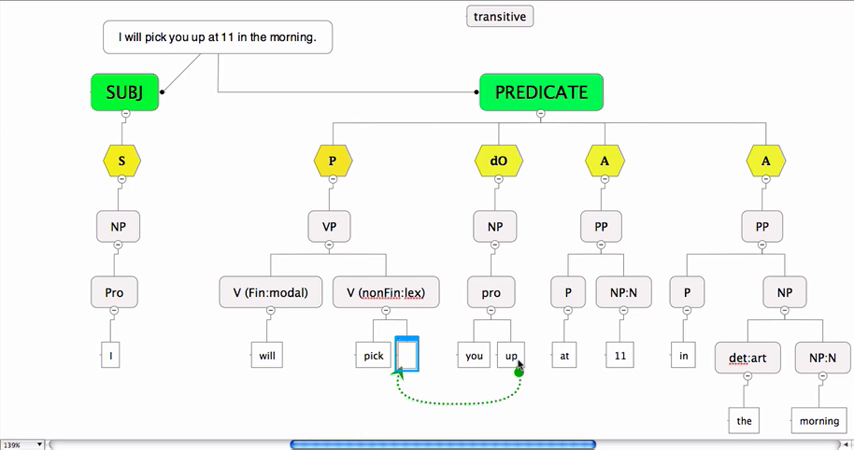
left_click(516, 356)
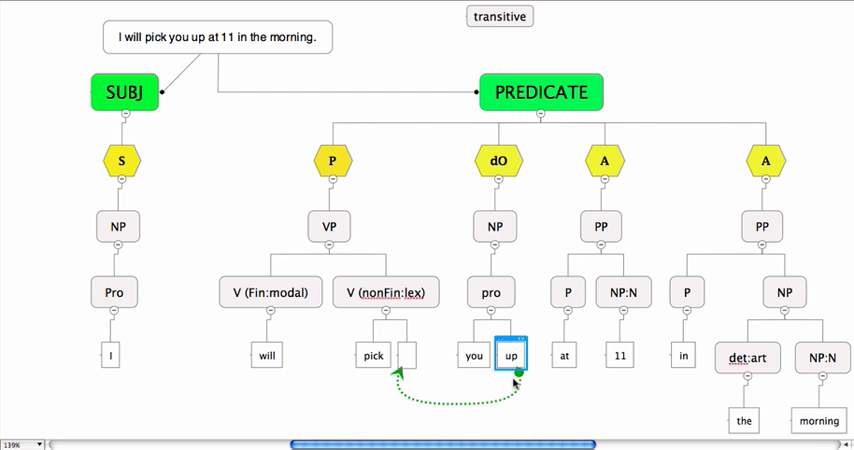
mouse_move(412, 368)
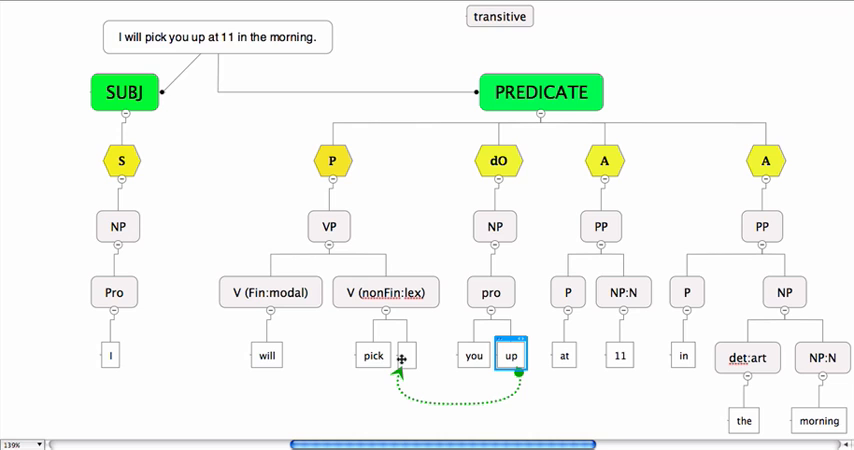
mouse_move(370, 368)
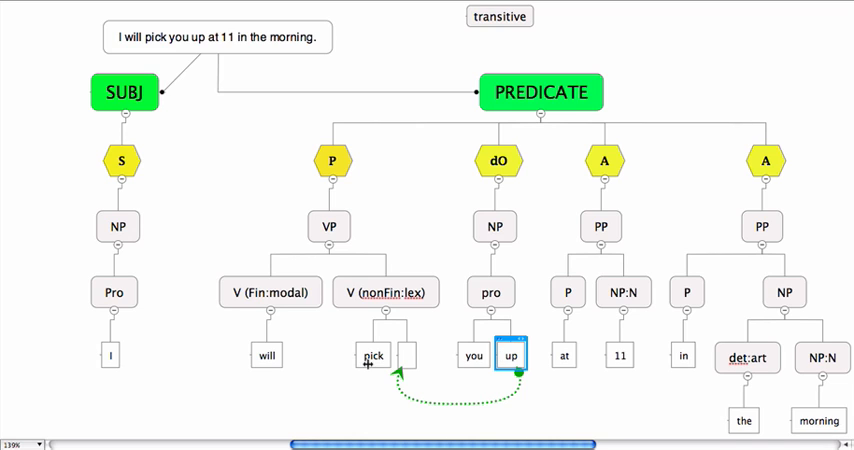